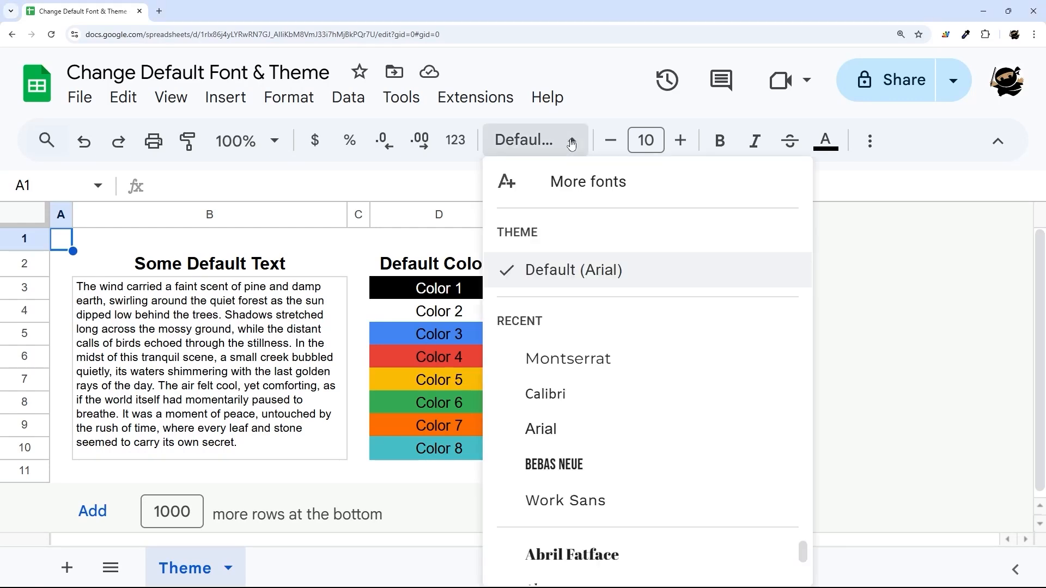
mouse_move(579, 283)
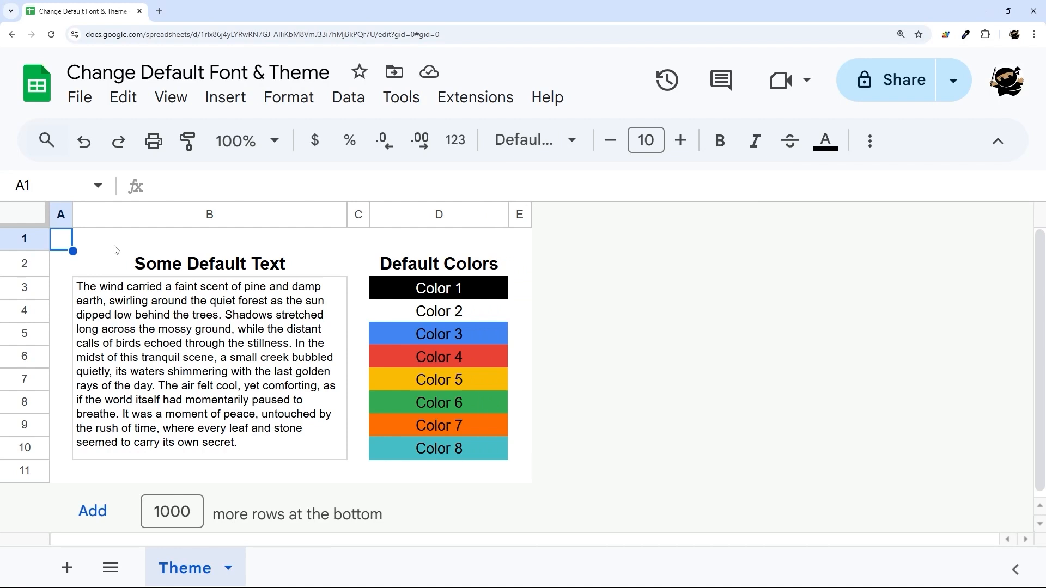
mouse_move(288, 97)
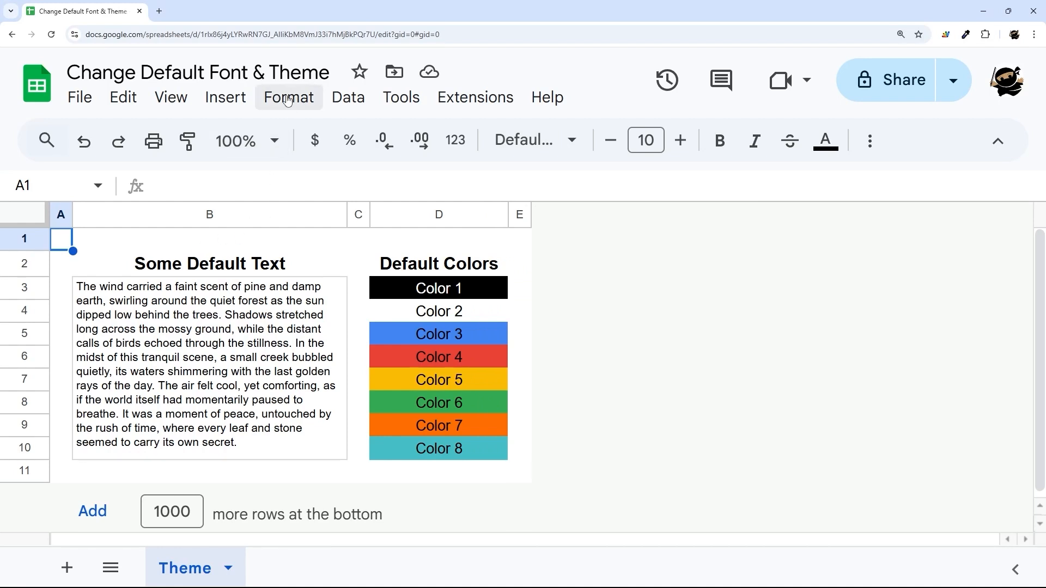
Bring up the Themes sidebar from the Format menu and scroll through the preset themes.
left_click(288, 98)
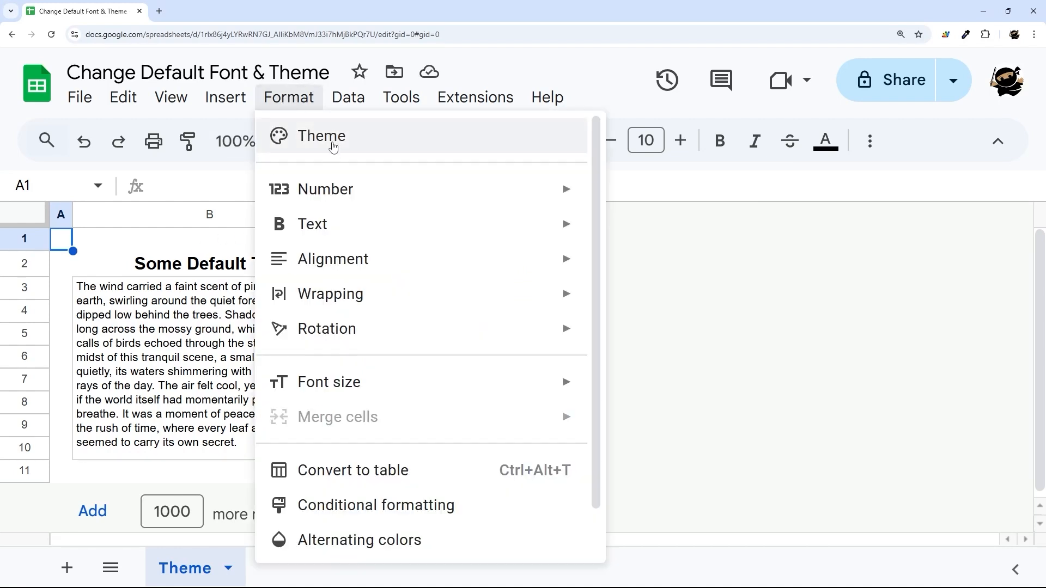
left_click(320, 136)
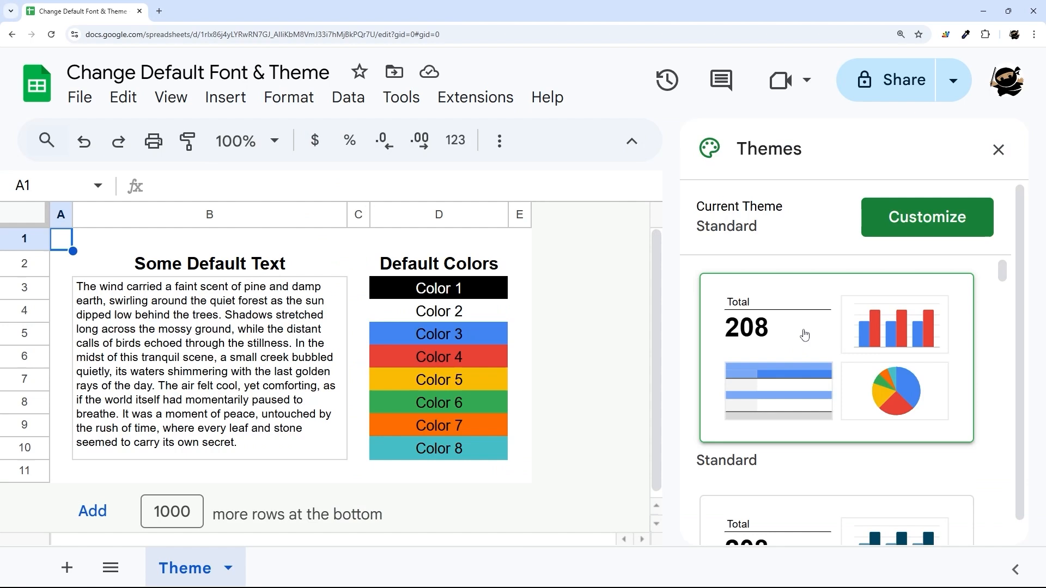
scroll("down", 3)
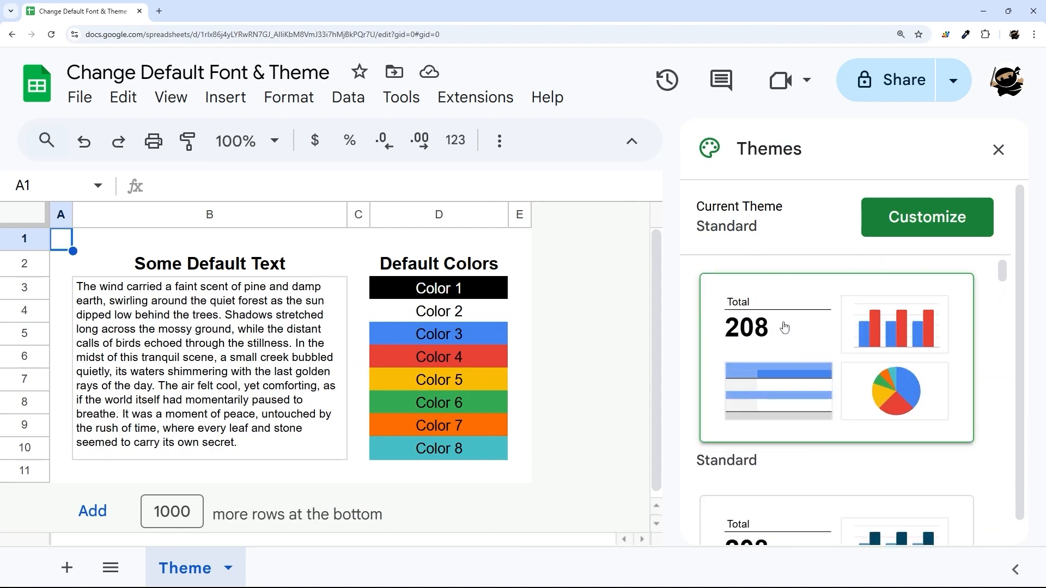
scroll("down", 3)
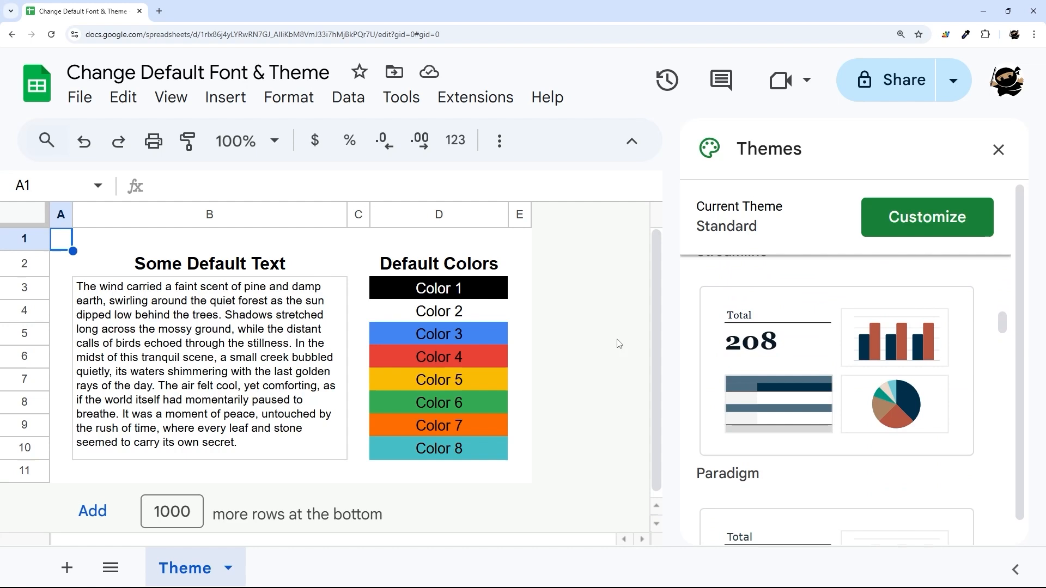
mouse_move(787, 323)
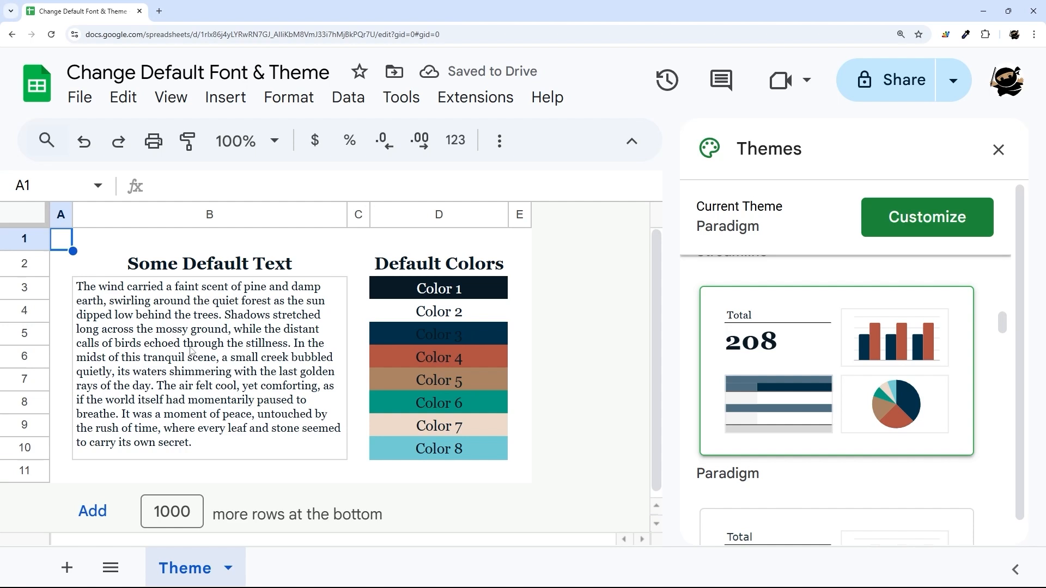
mouse_move(1011, 173)
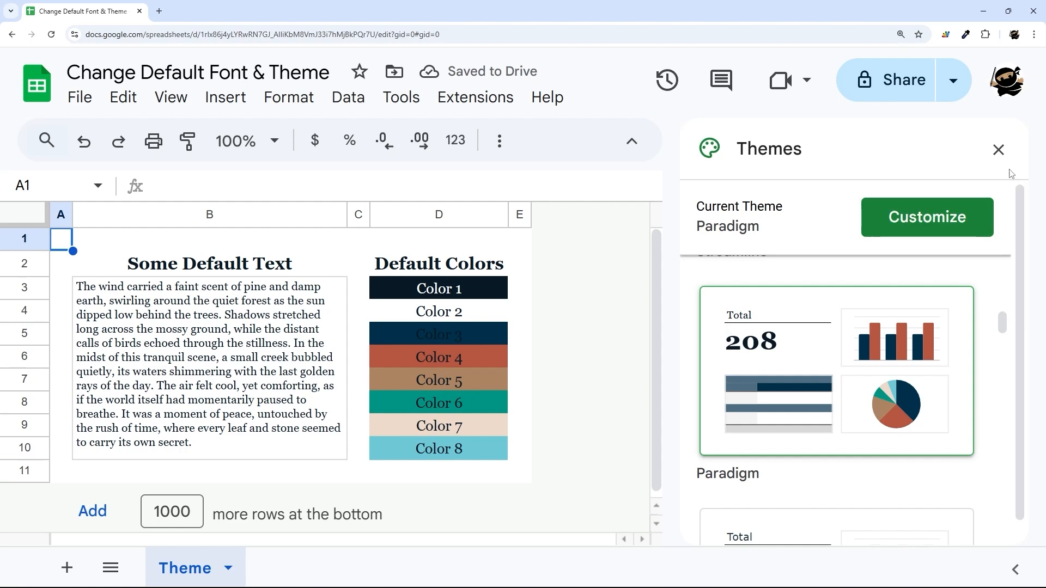
Close the Themes sidebar, review Paradigm's swatches in the Fill color picker, and reopen Format.
left_click(997, 149)
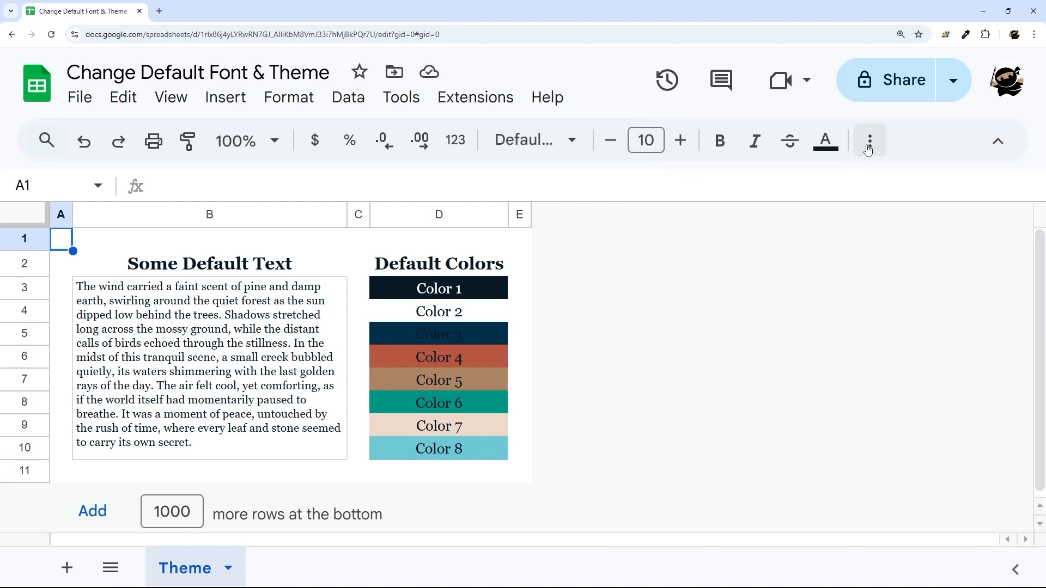
left_click(868, 140)
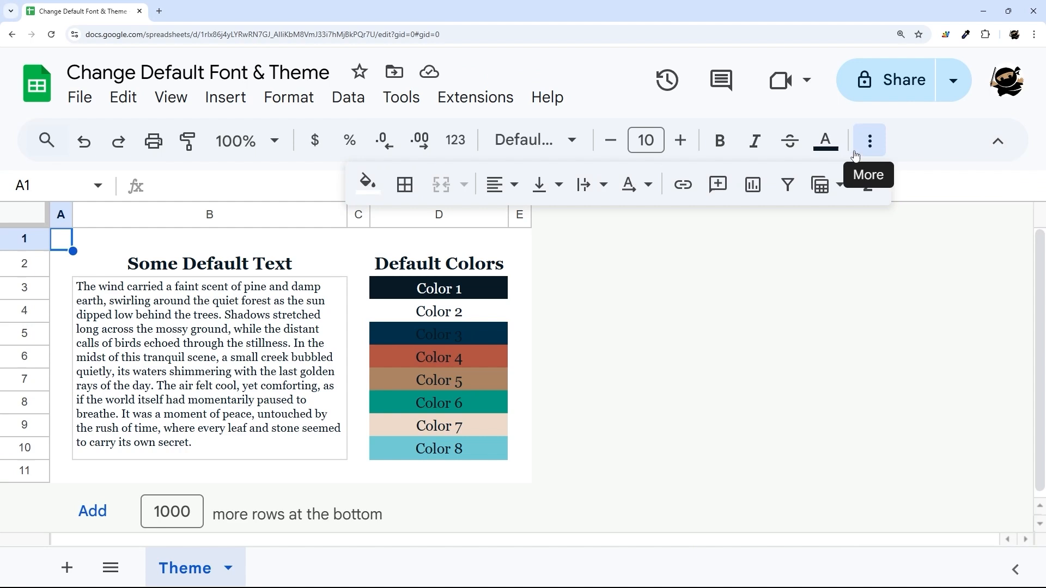
left_click(824, 140)
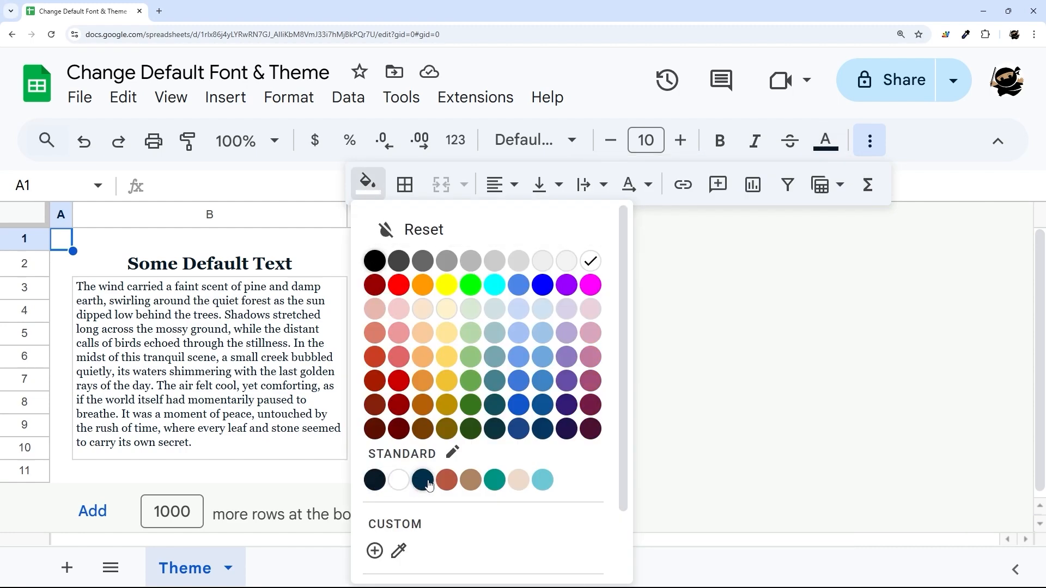
left_click(289, 98)
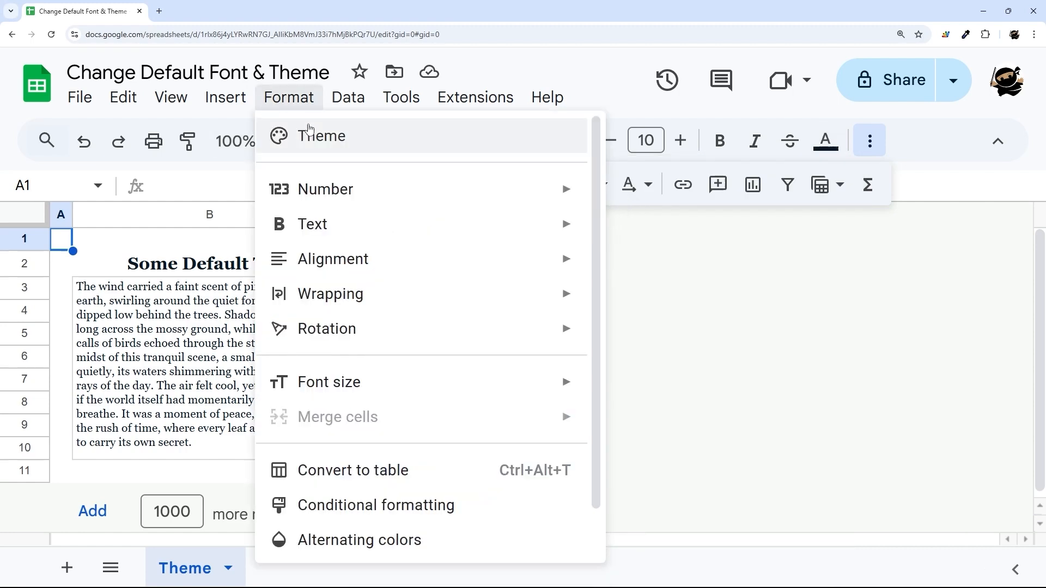
Apply the Energetic theme from the Themes list and close the sidebar.
left_click(321, 136)
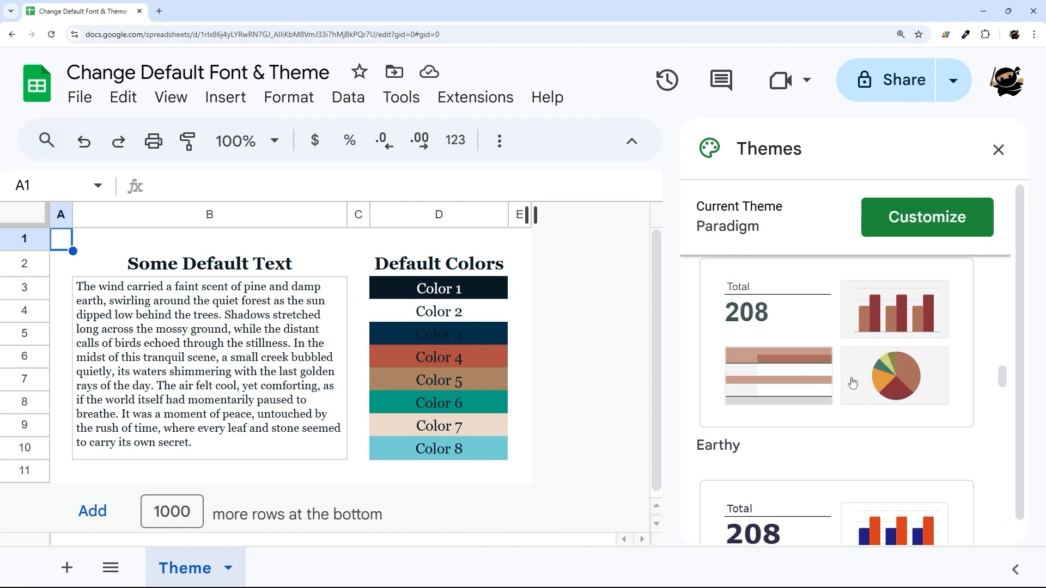
left_click(834, 387)
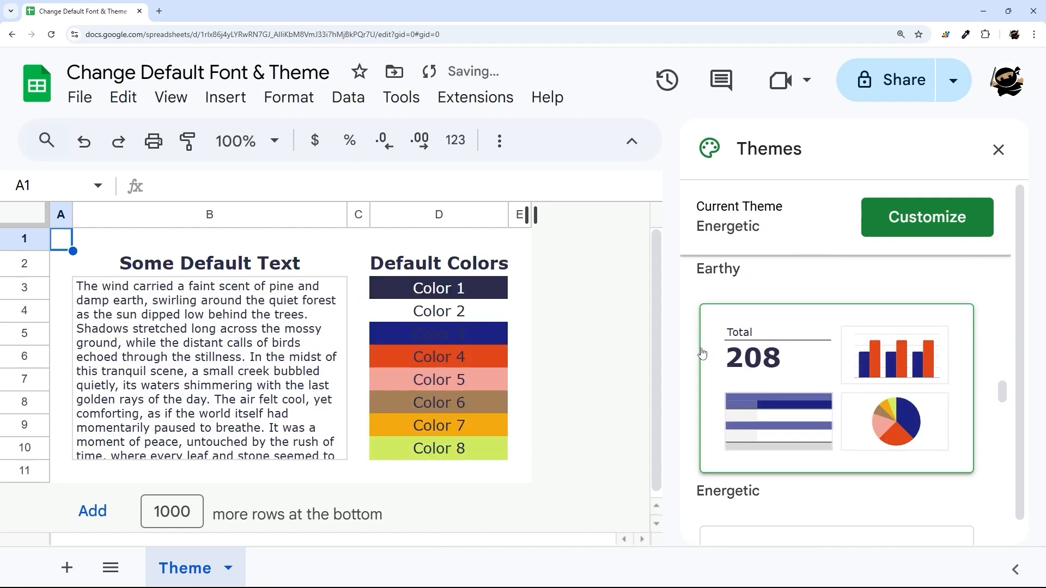
left_click(825, 140)
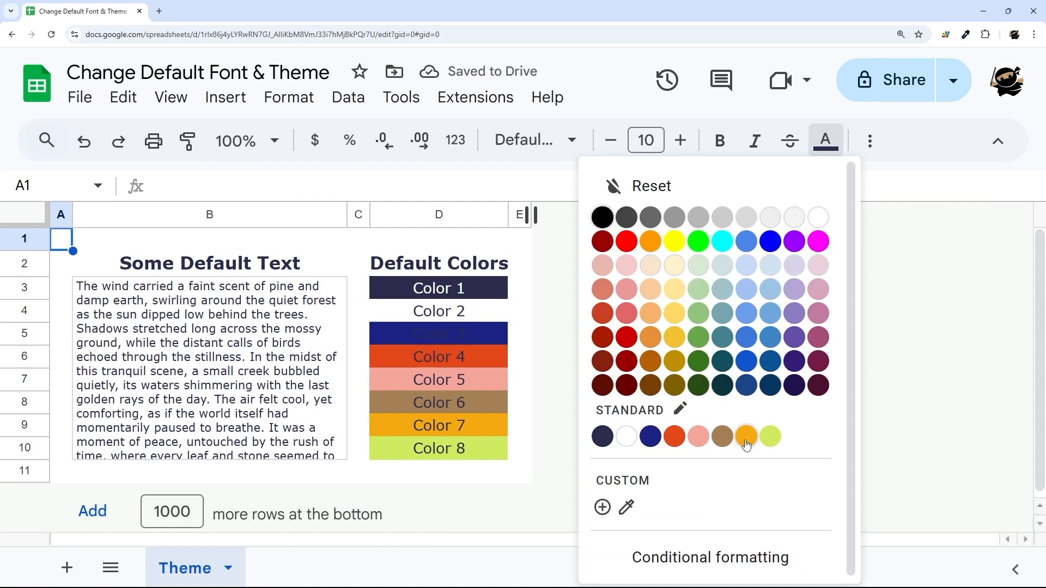
mouse_move(868, 140)
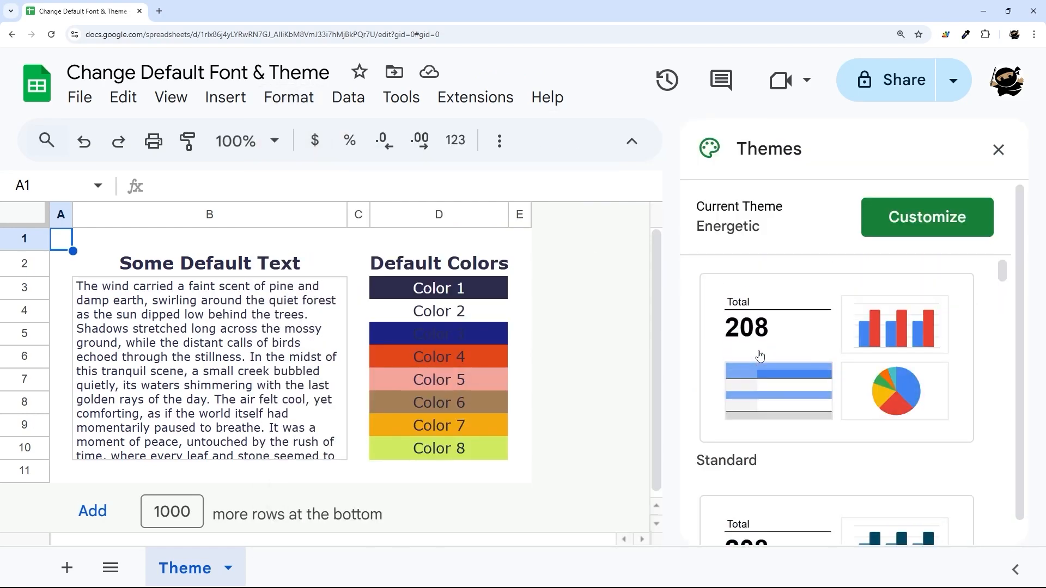
Revert to Standard, browse its Customize font and accent colour settings, then close the sidebar.
left_click(835, 356)
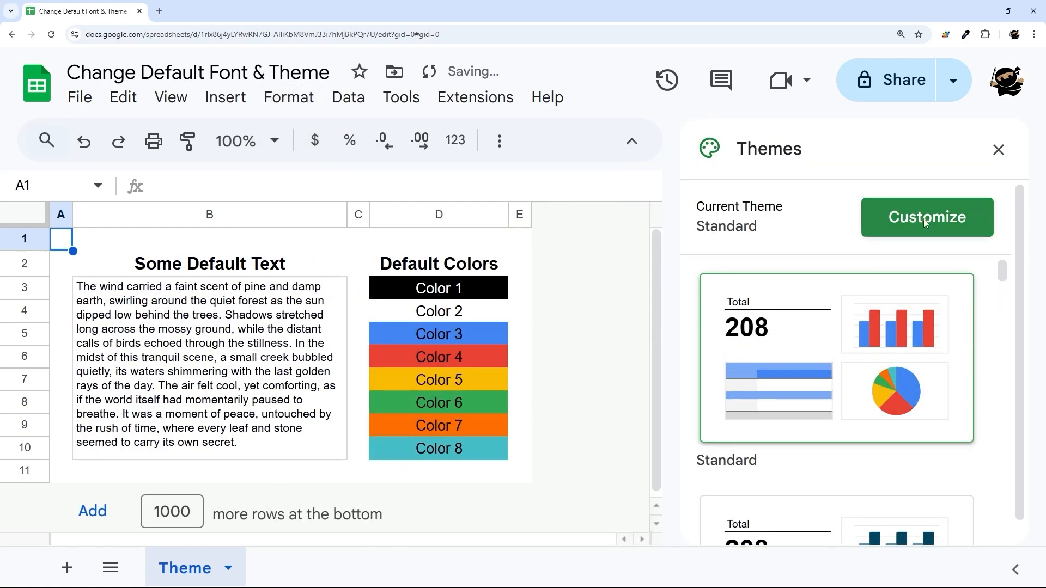
left_click(926, 217)
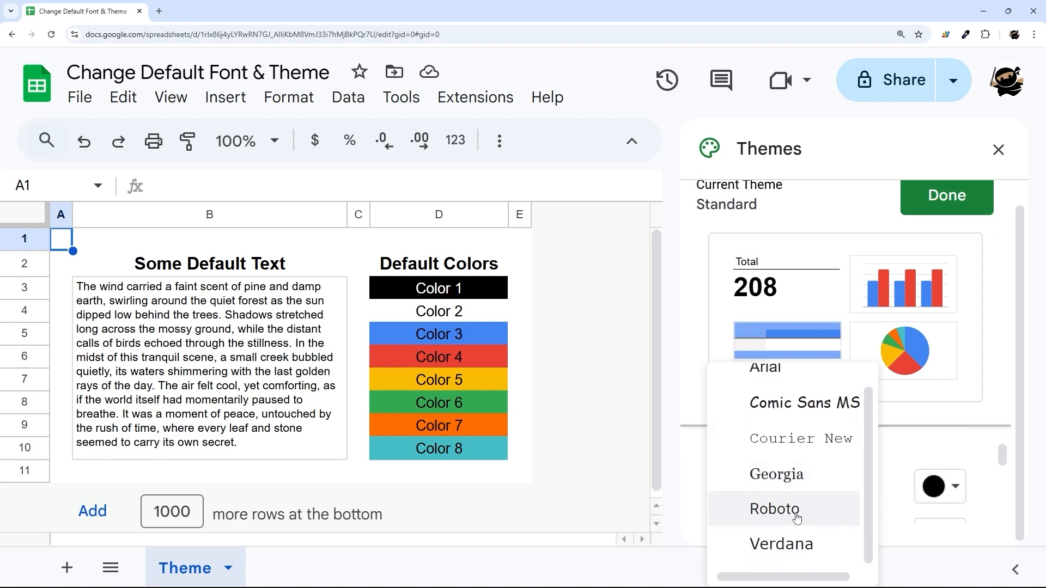
mouse_move(781, 475)
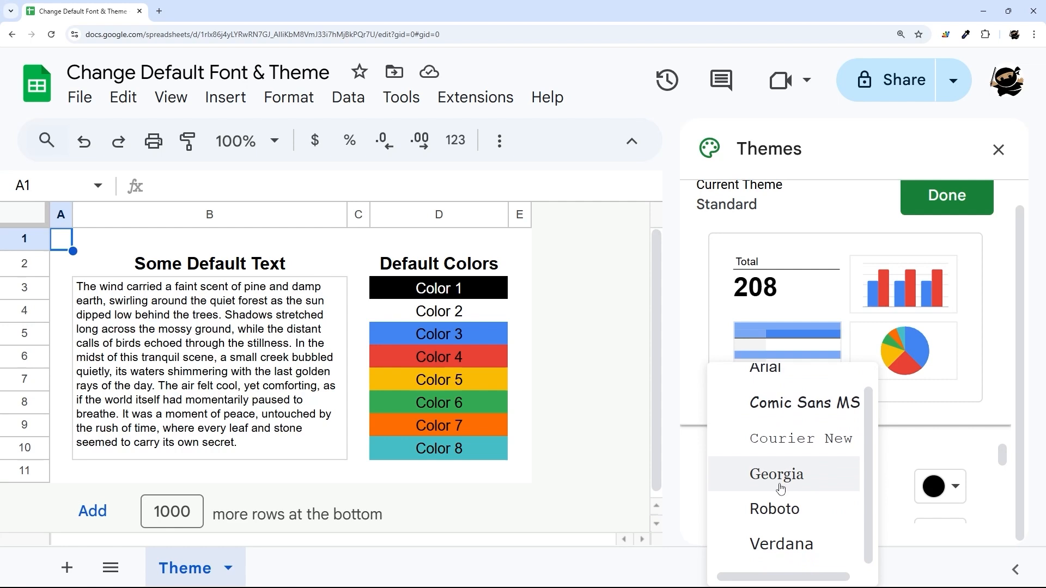
mouse_move(783, 437)
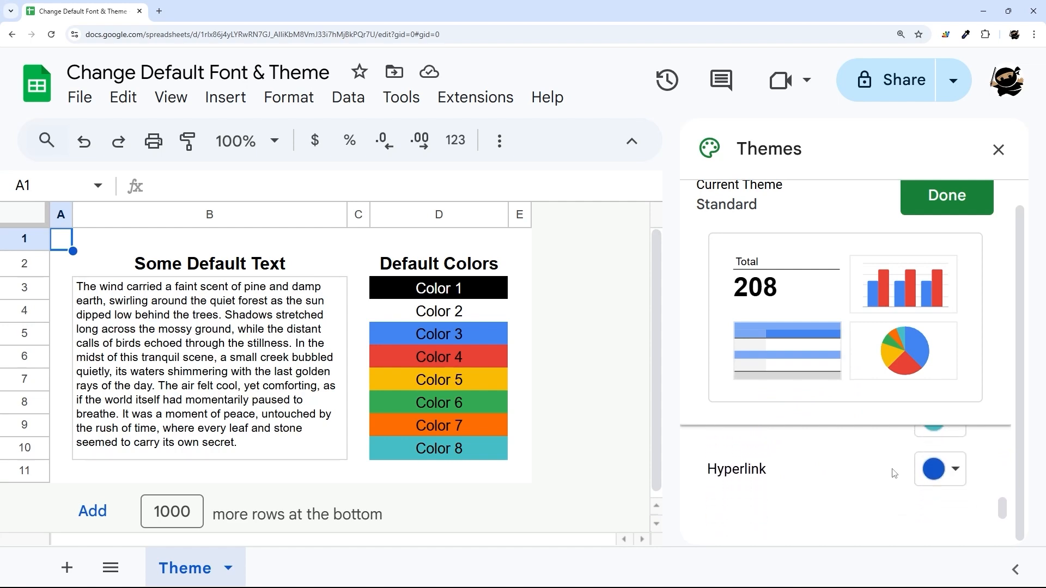
scroll("down", 3)
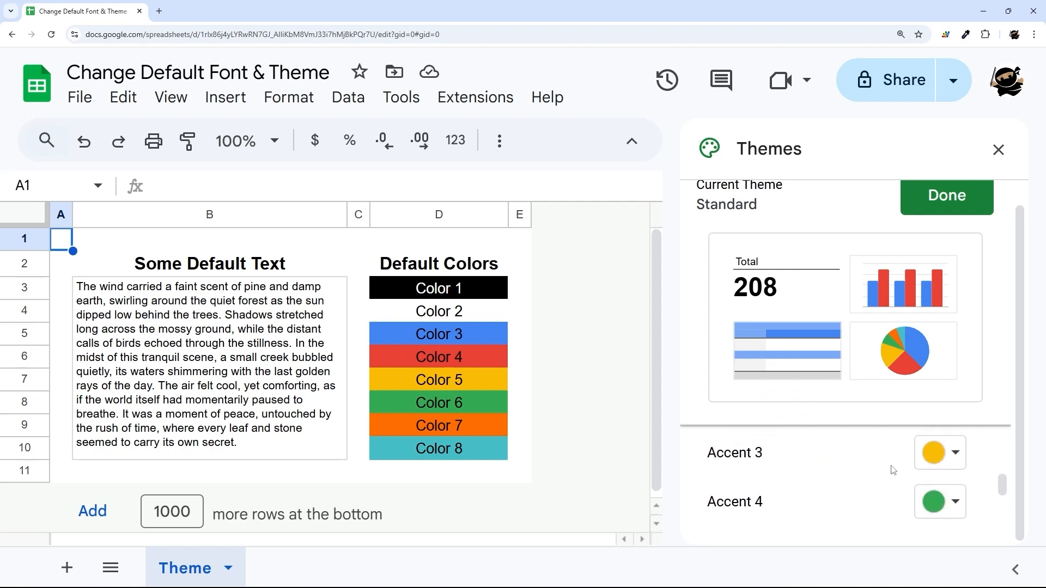
scroll("up", 3)
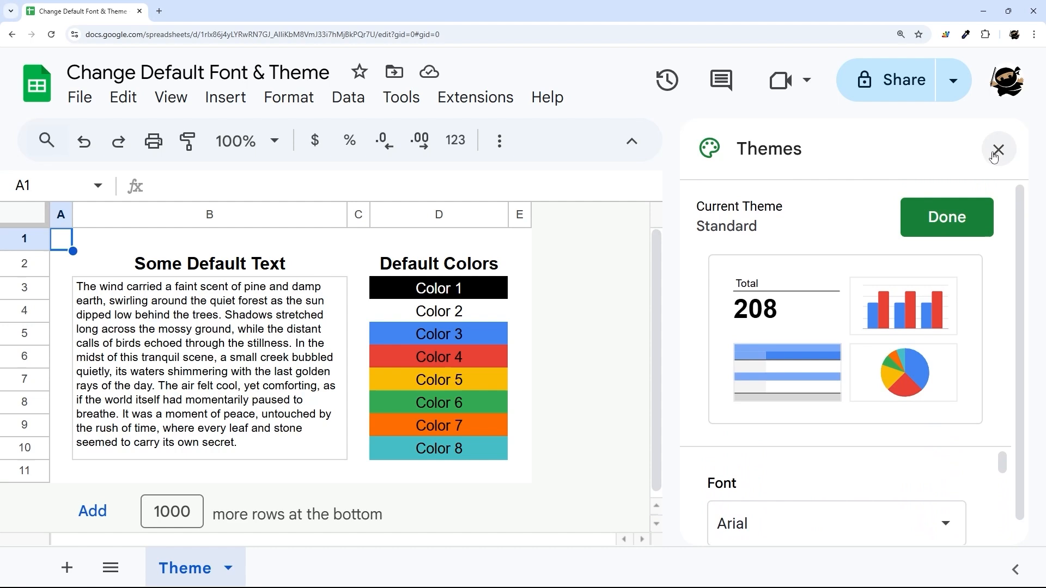
left_click(998, 149)
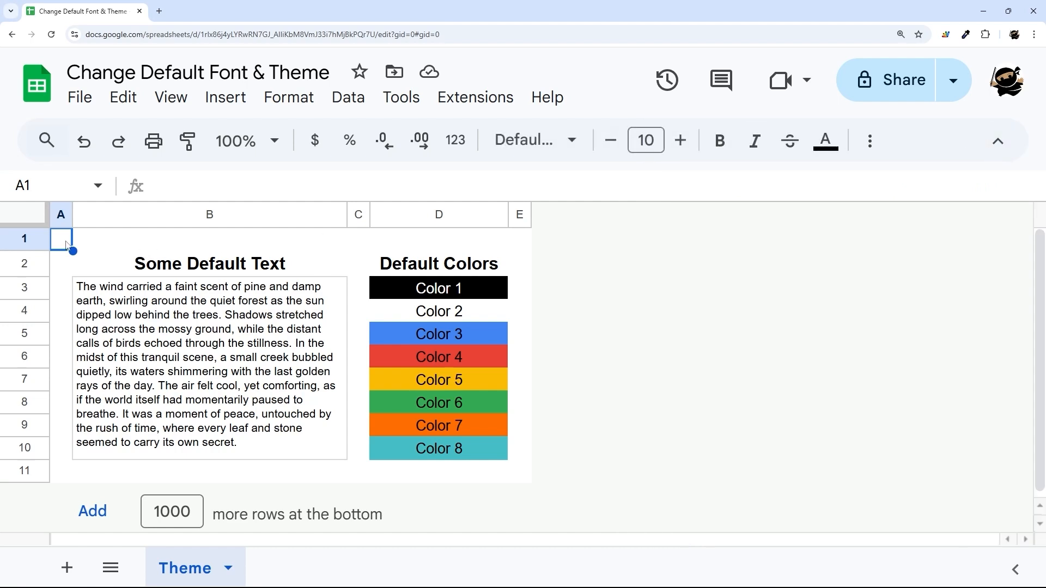